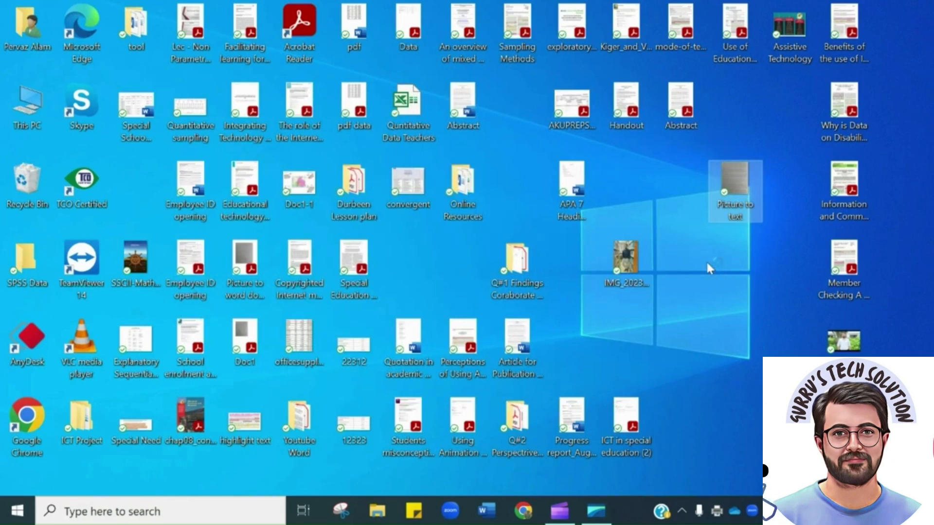
Step: Preview the Picture to text photo of the printed page, then return to the desktop
double_click(732, 192)
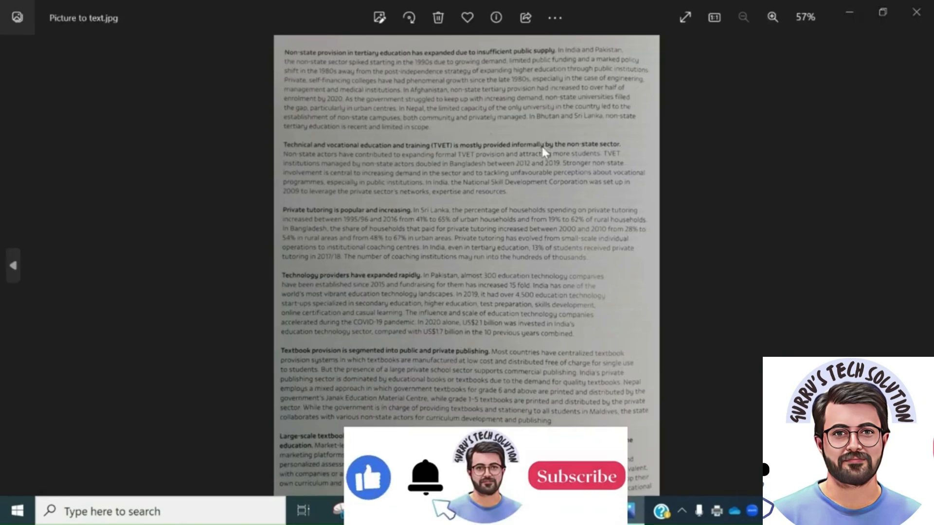
click(775, 17)
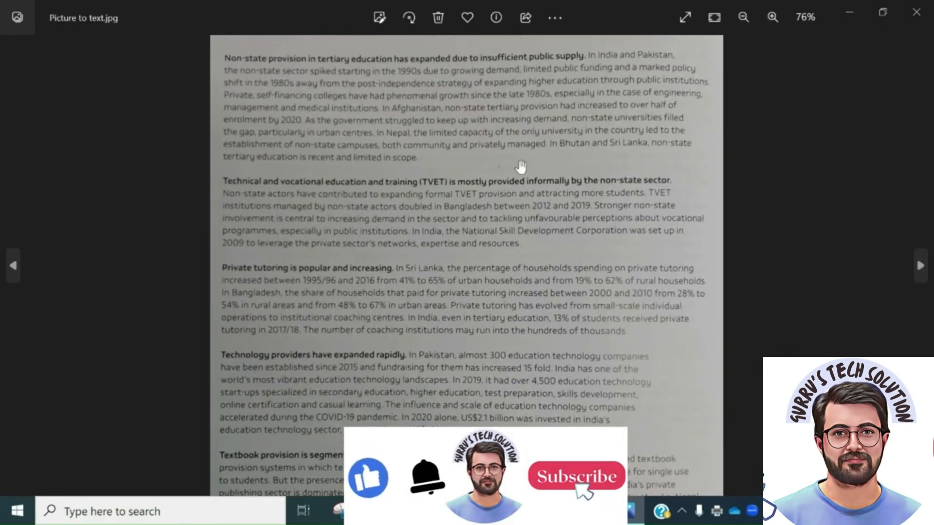
click(744, 18)
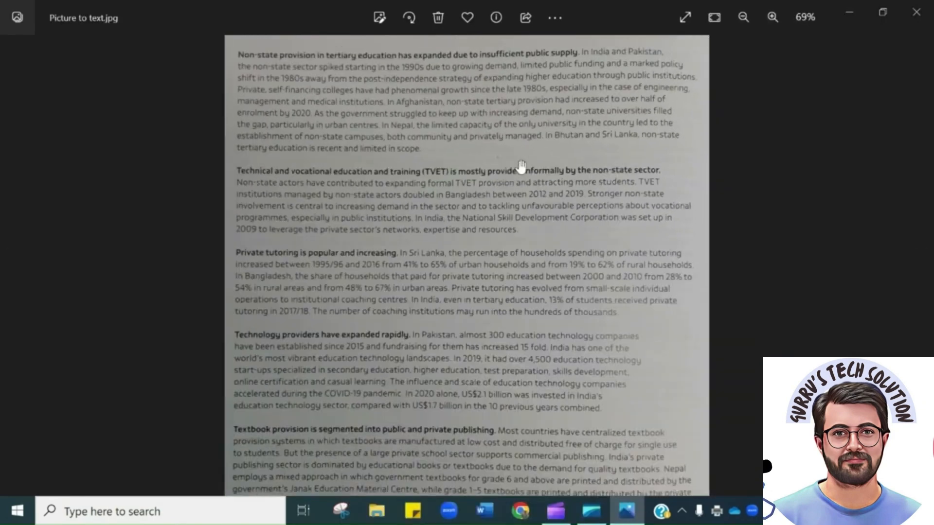
scroll(down, 3)
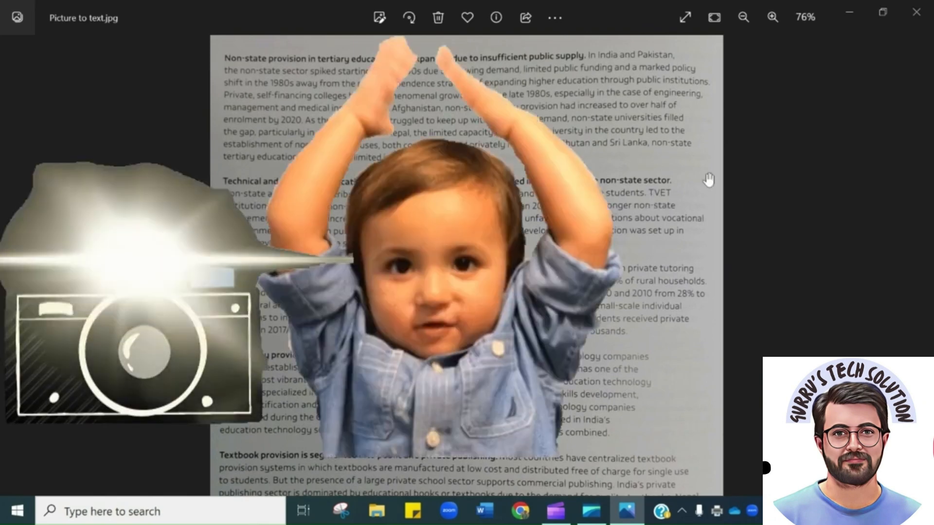
click(916, 13)
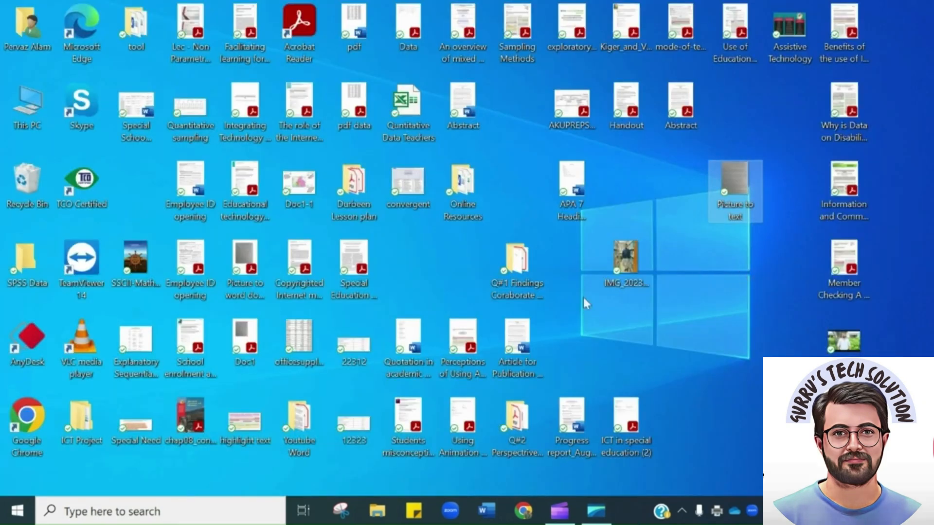
mouse_move(572, 359)
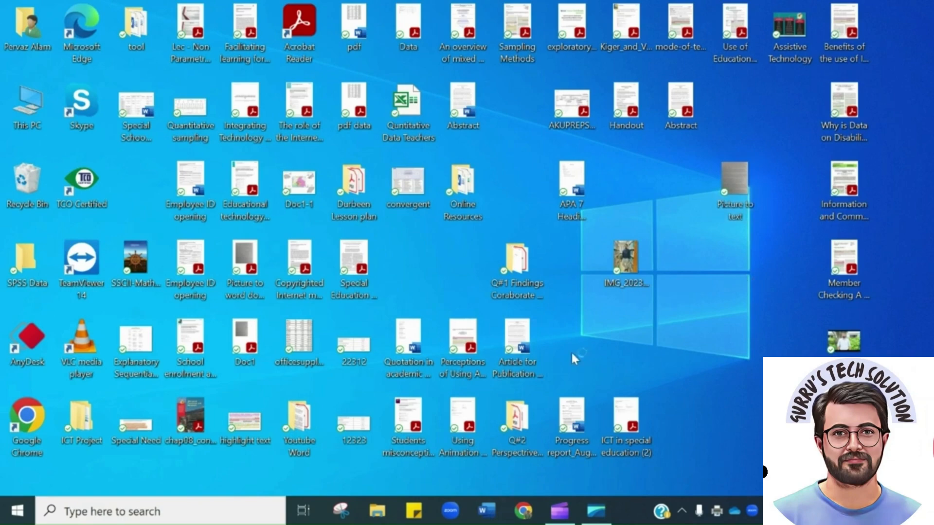
Step: Launch Word and create a new blank document
click(487, 522)
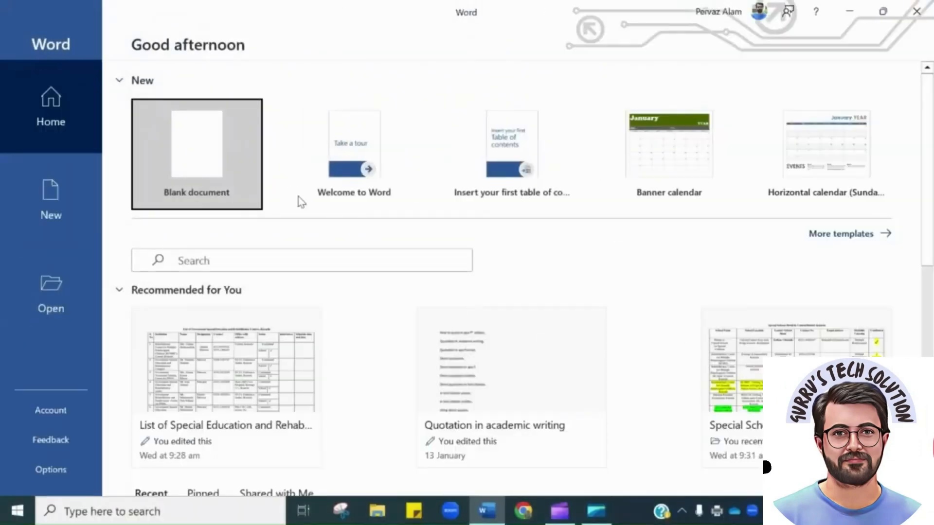
mouse_move(205, 152)
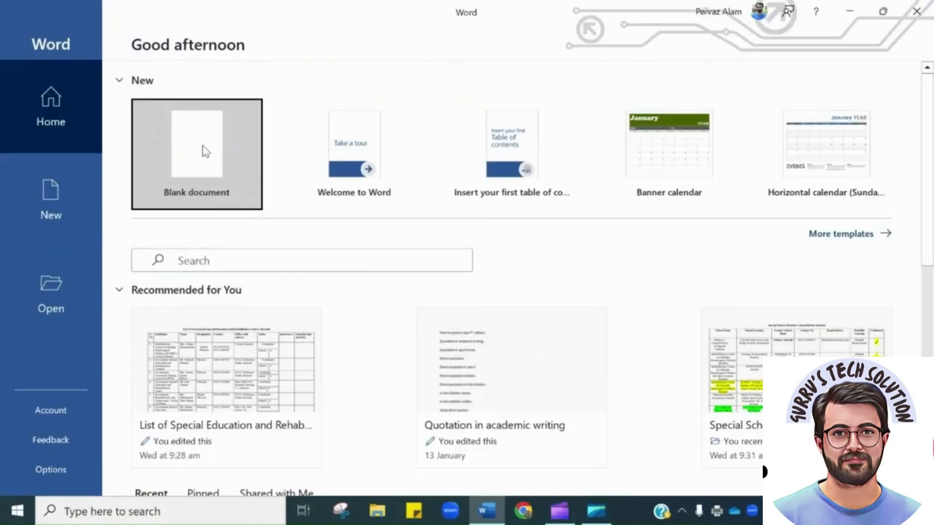
click(204, 150)
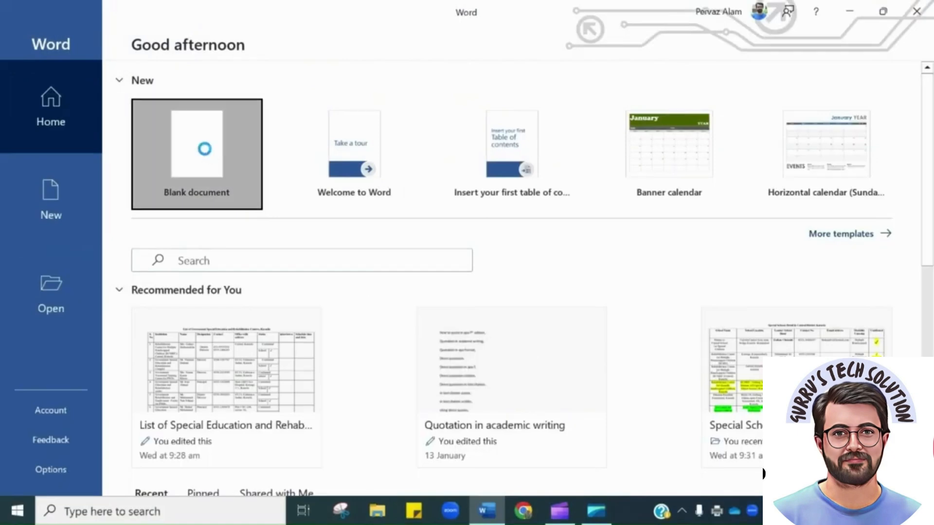
click(197, 151)
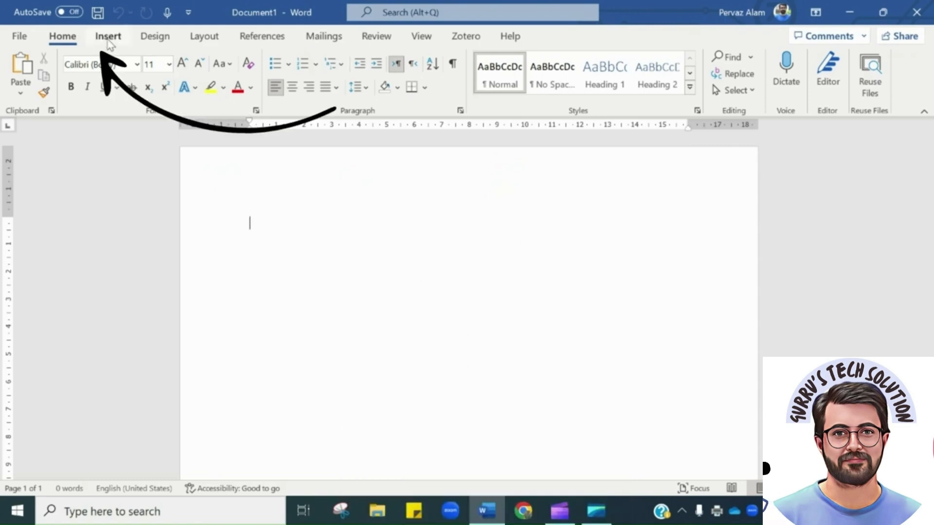
Step: Insert the Picture to text image from this device into the document
click(107, 36)
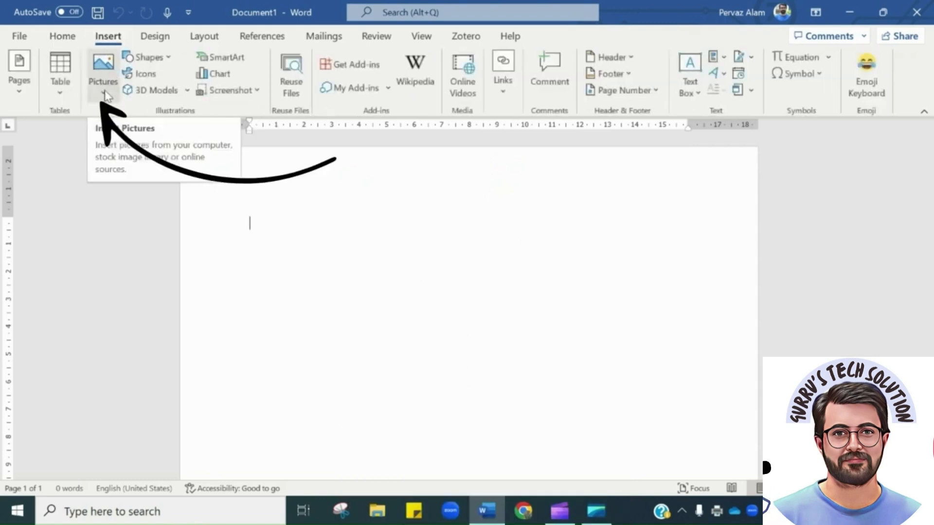
click(103, 67)
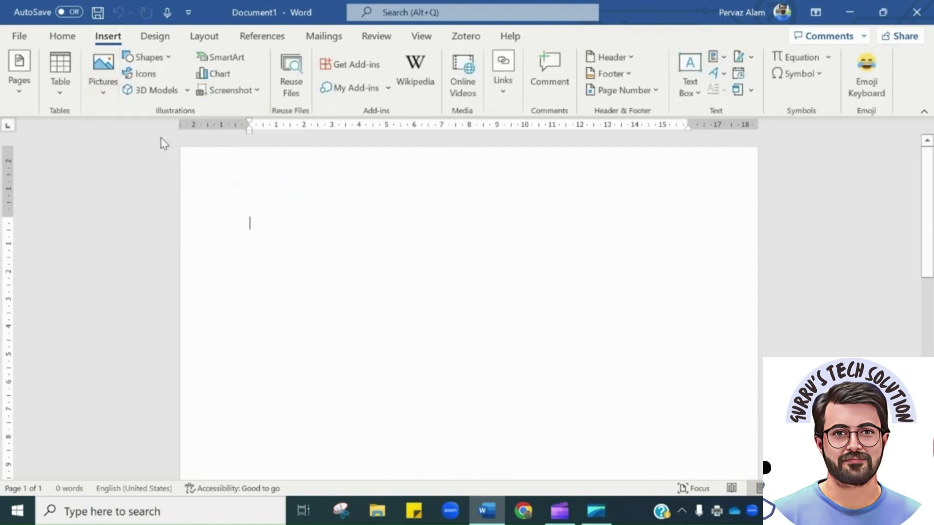
click(103, 63)
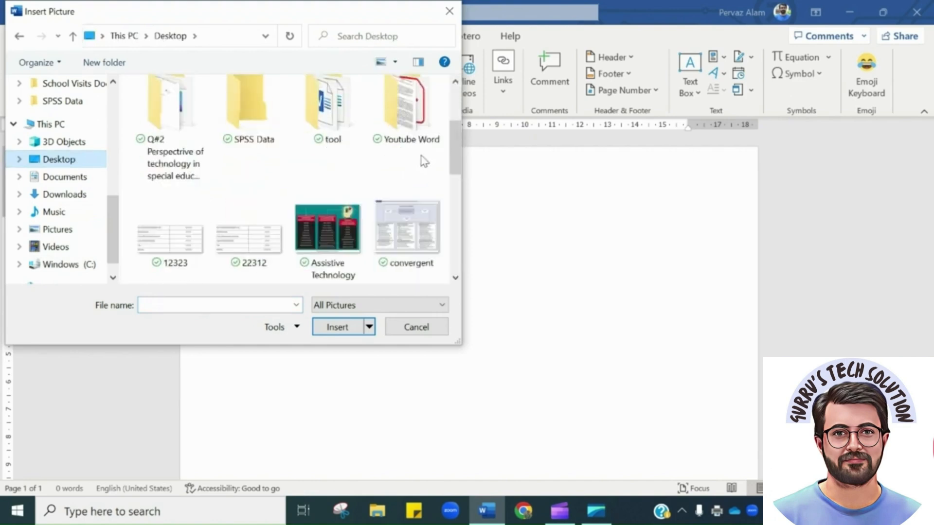
scroll(down, 3)
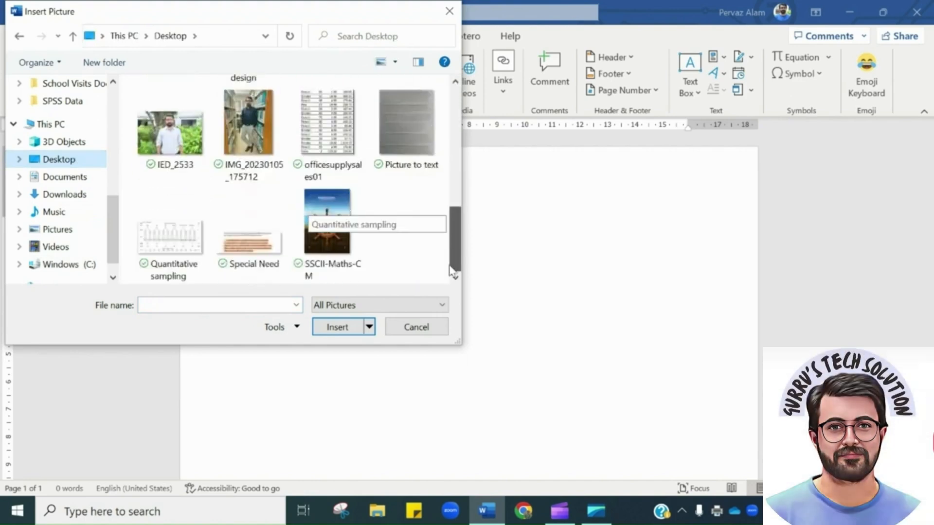
click(406, 122)
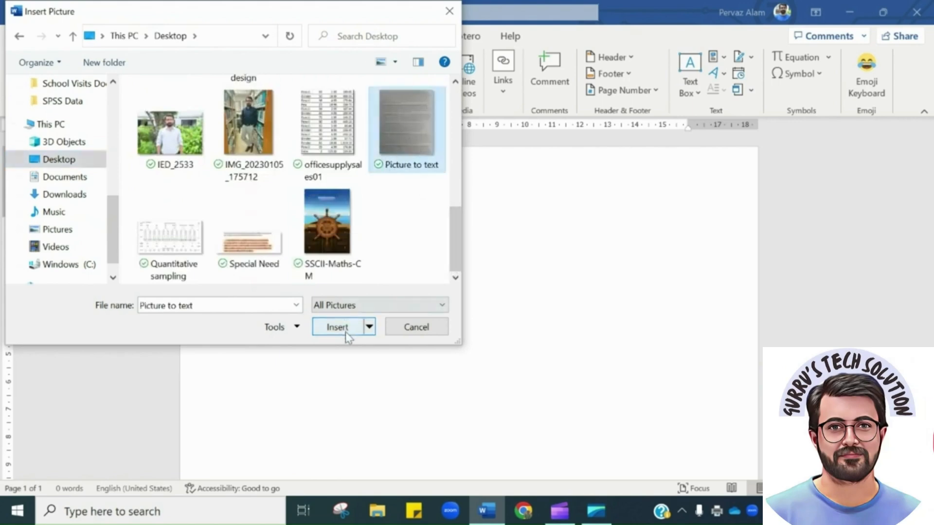
click(338, 326)
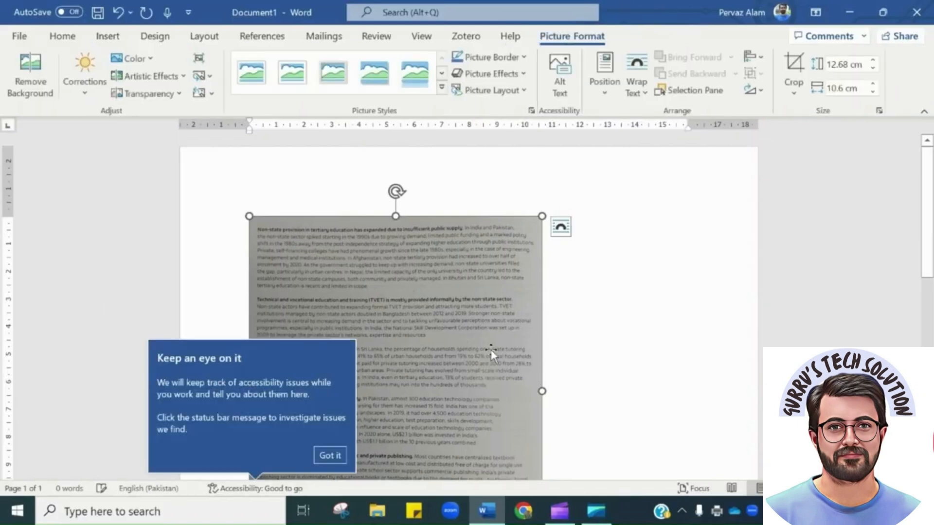
Step: Dismiss the accessibility tip before widening the inserted picture
click(331, 456)
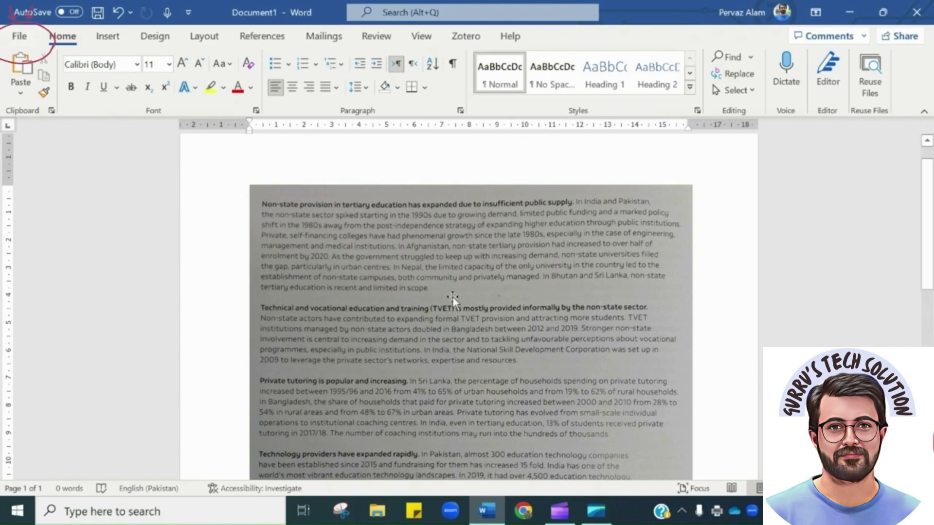
Step: Reach the Save As dialog via File > Save As > Browse on this computer
click(19, 37)
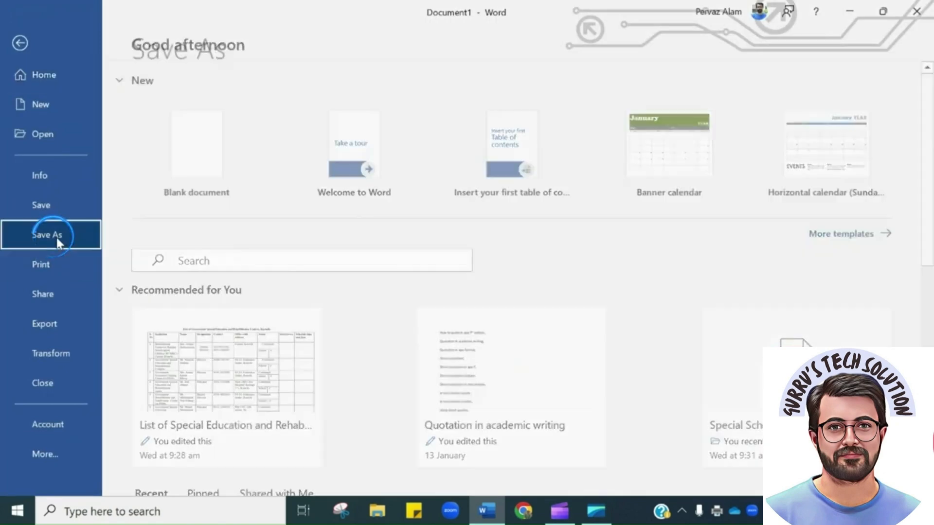
click(47, 234)
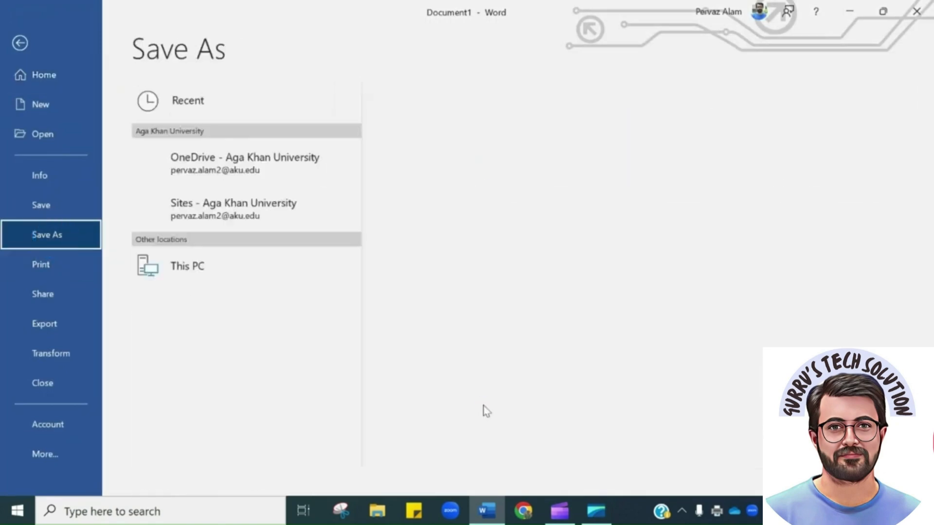
click(187, 100)
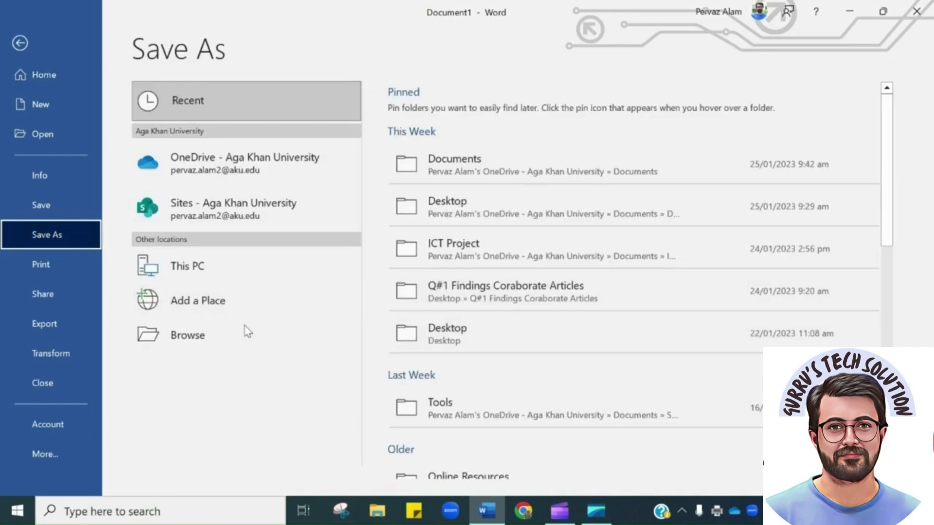
click(187, 335)
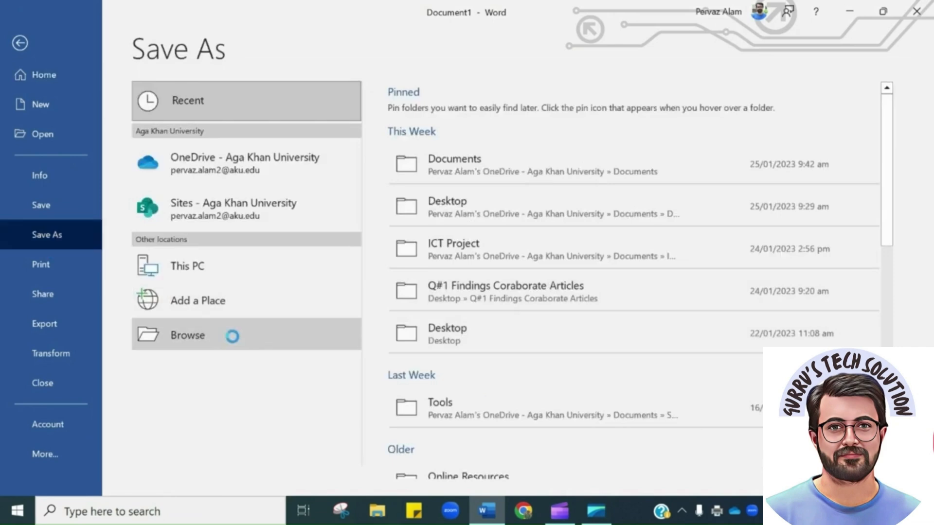
click(187, 335)
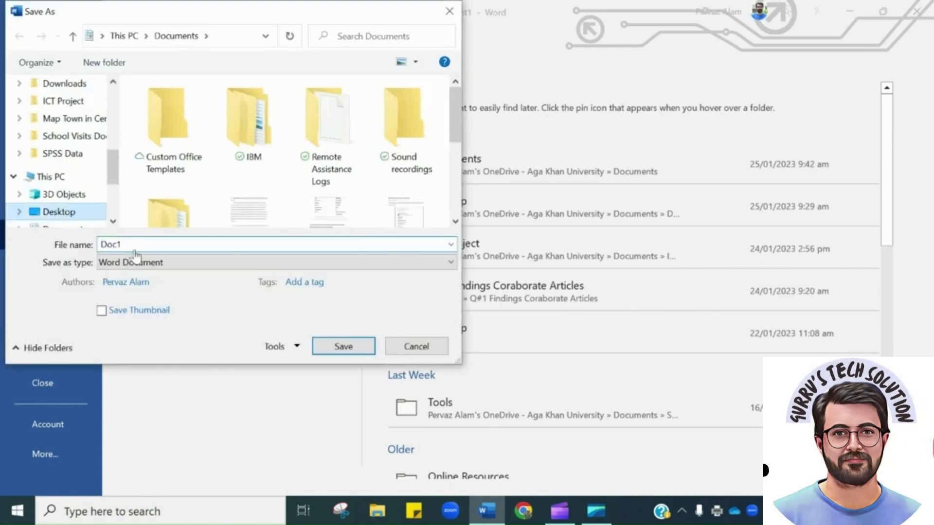
Step: Save the document to the Desktop as a PDF named 'photo to text'
click(60, 212)
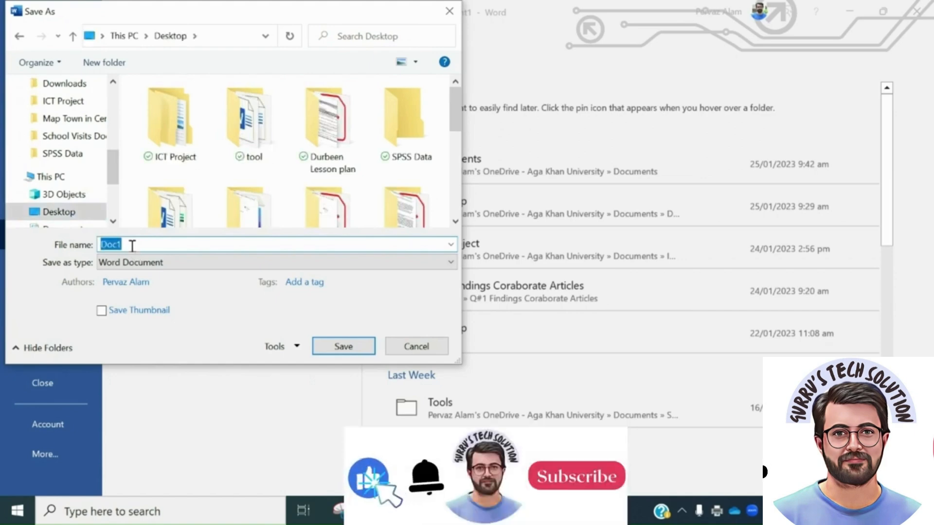
text(photo to t)
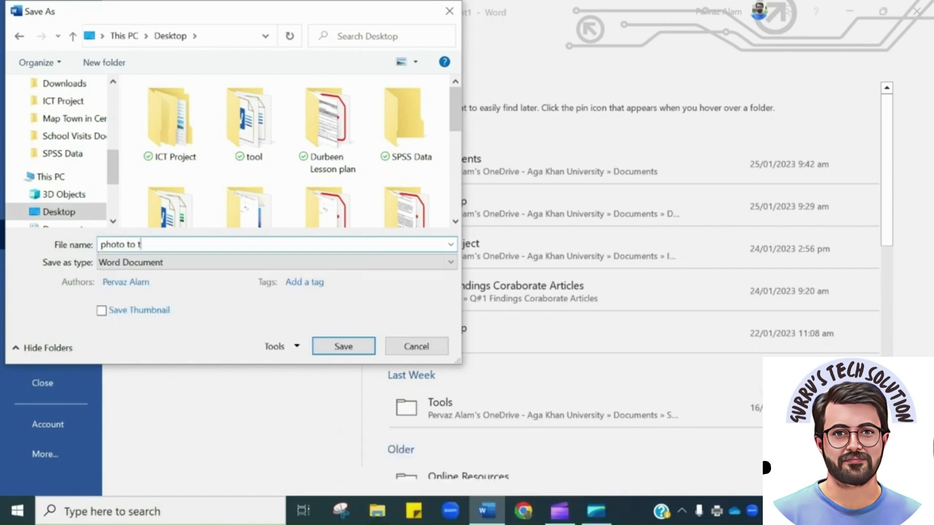
text(ext)
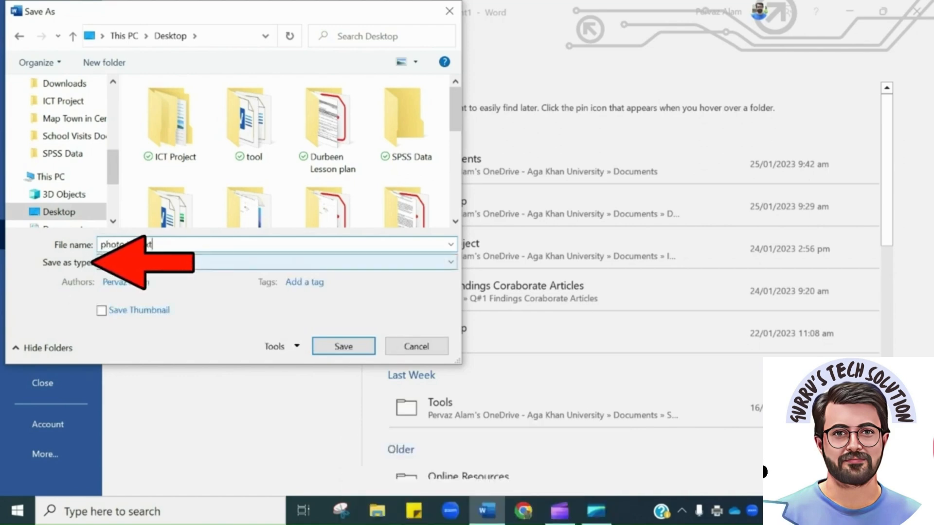
click(274, 262)
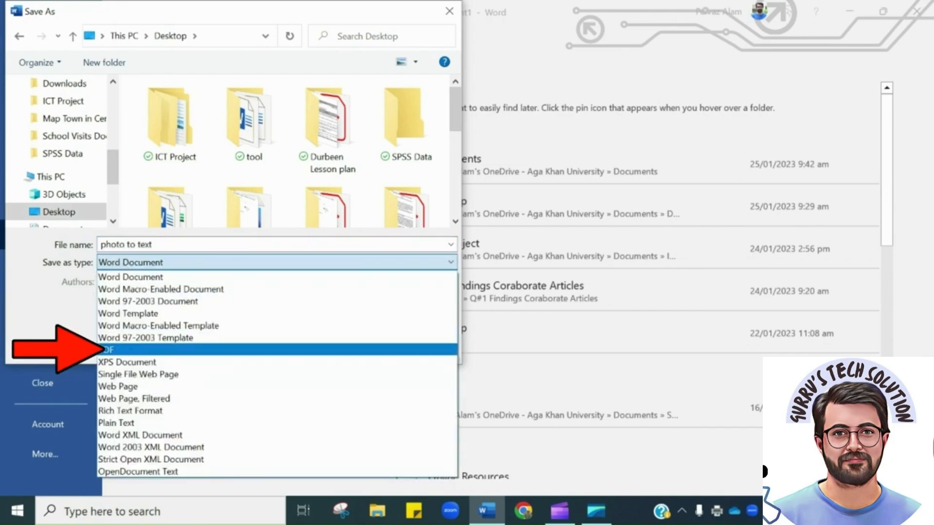
mouse_move(127, 353)
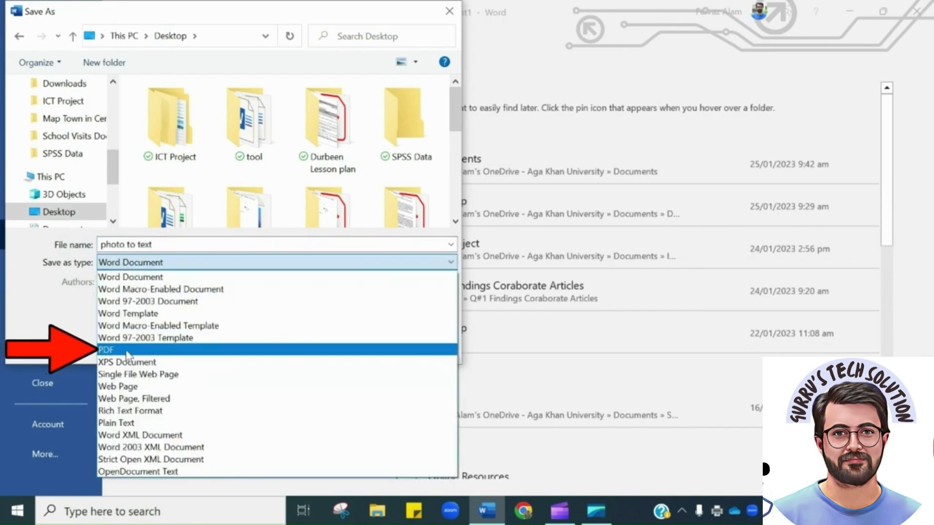
click(107, 350)
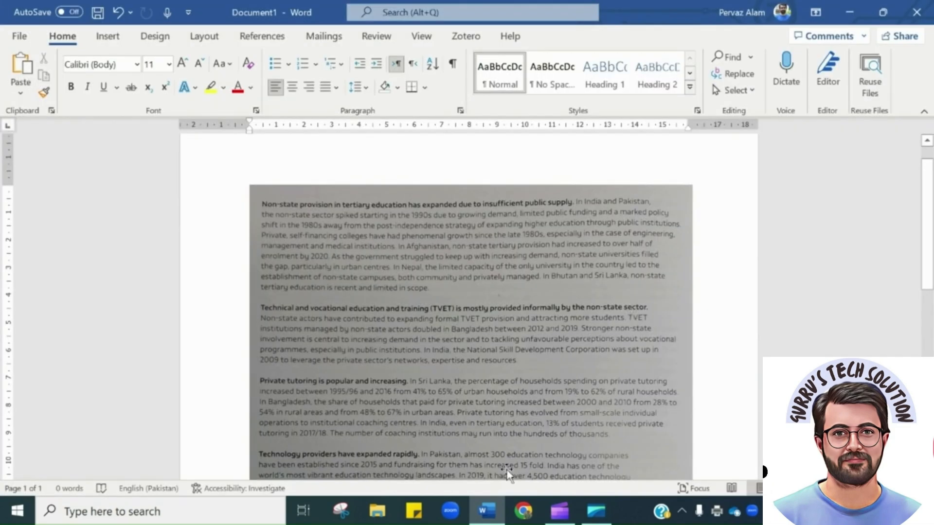
Step: View the exported photo to text.pdf in Acrobat Reader and scroll through its page
click(634, 511)
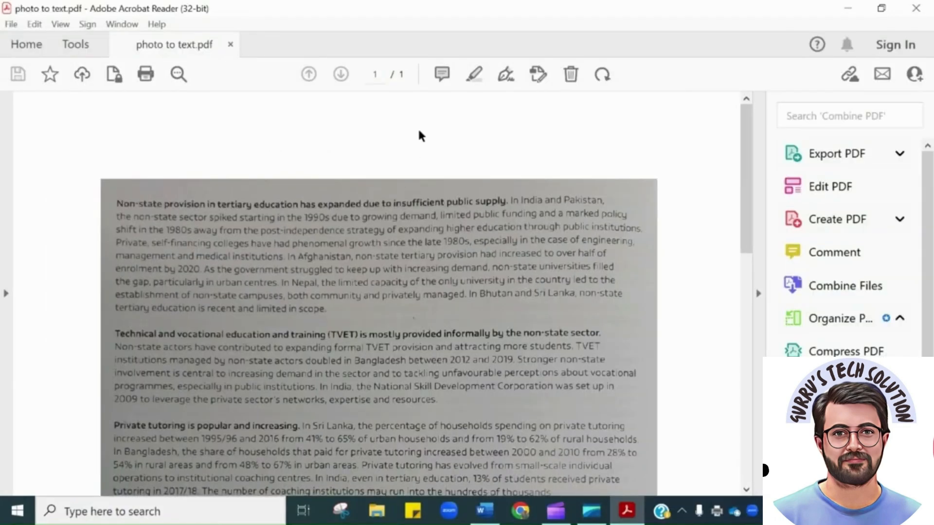
scroll(down, 3)
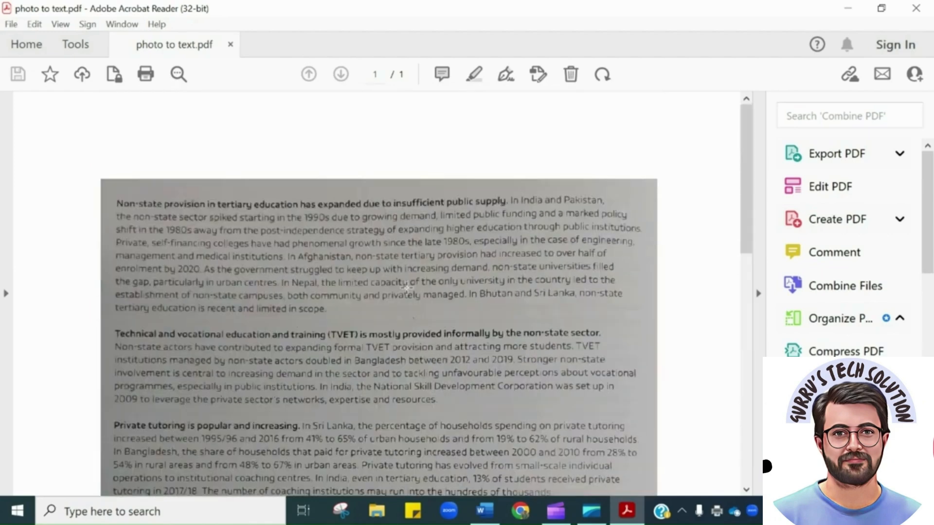
mouse_move(916, 12)
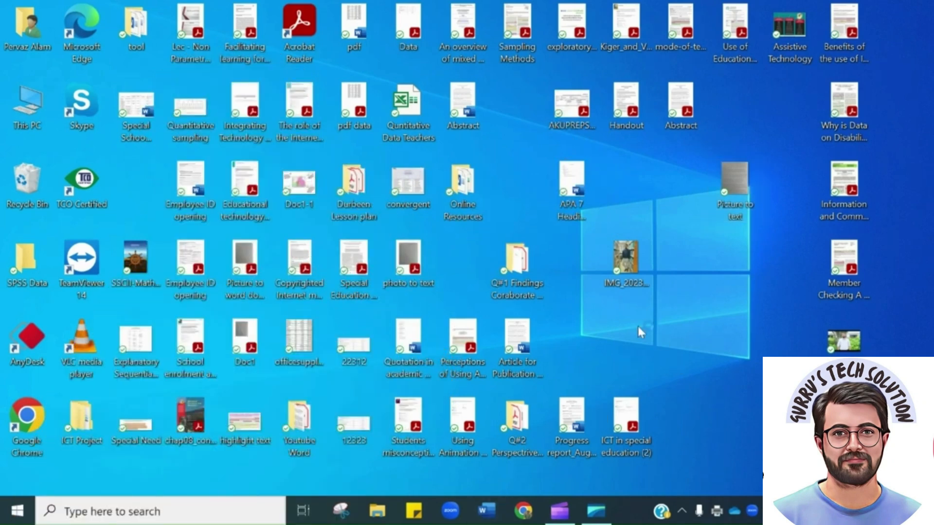
Step: Relaunch Word with a blank document and go to the File view
click(483, 522)
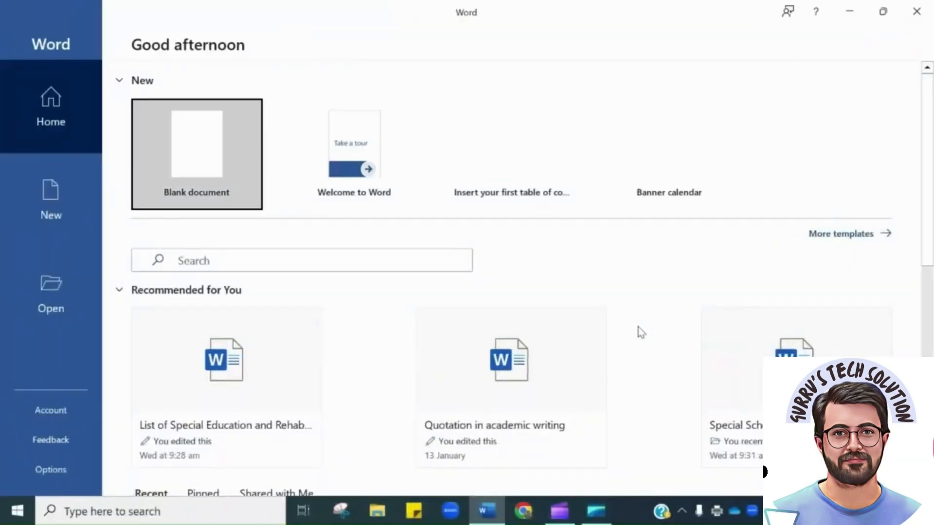
click(197, 154)
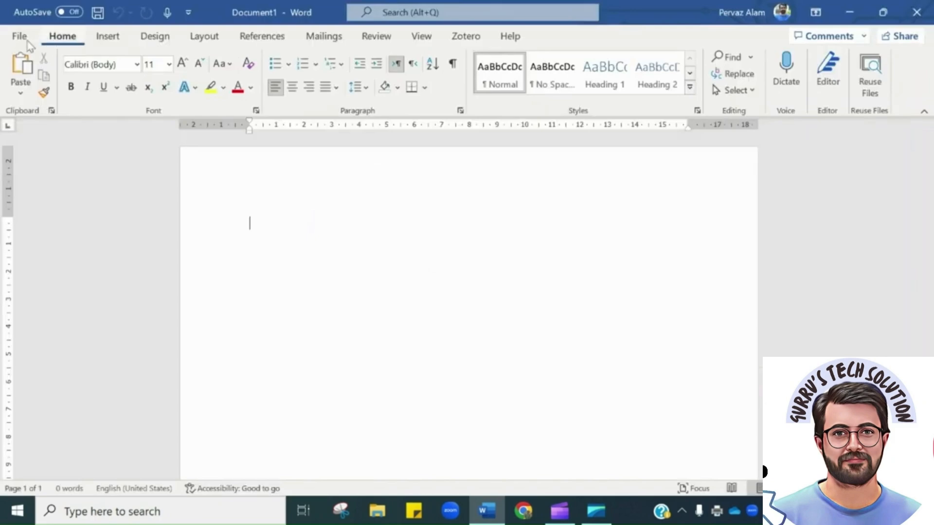
click(19, 36)
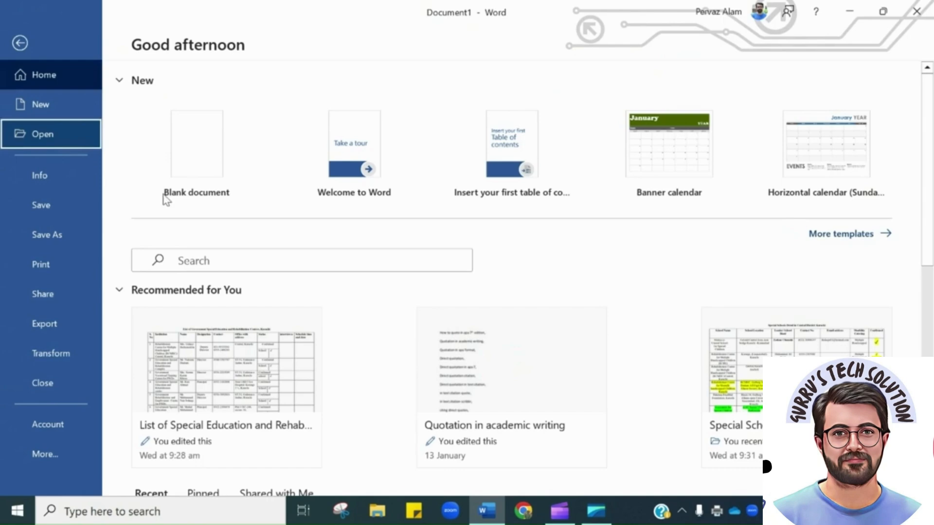
Step: Start browsing this computer for a file to open
click(44, 133)
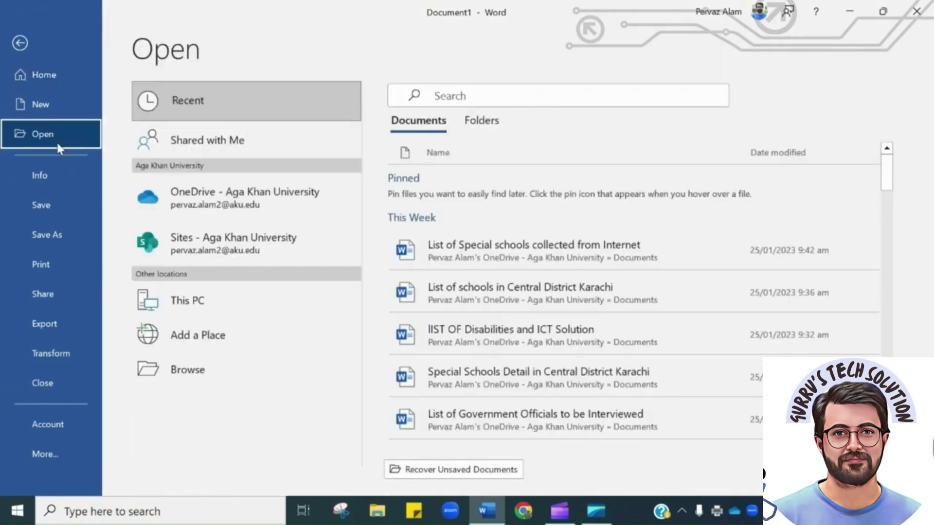
click(187, 370)
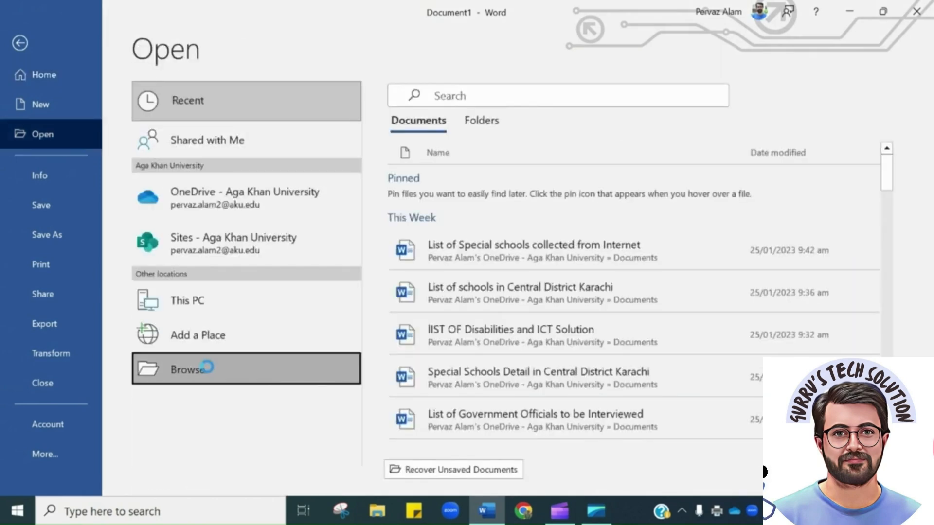
click(192, 370)
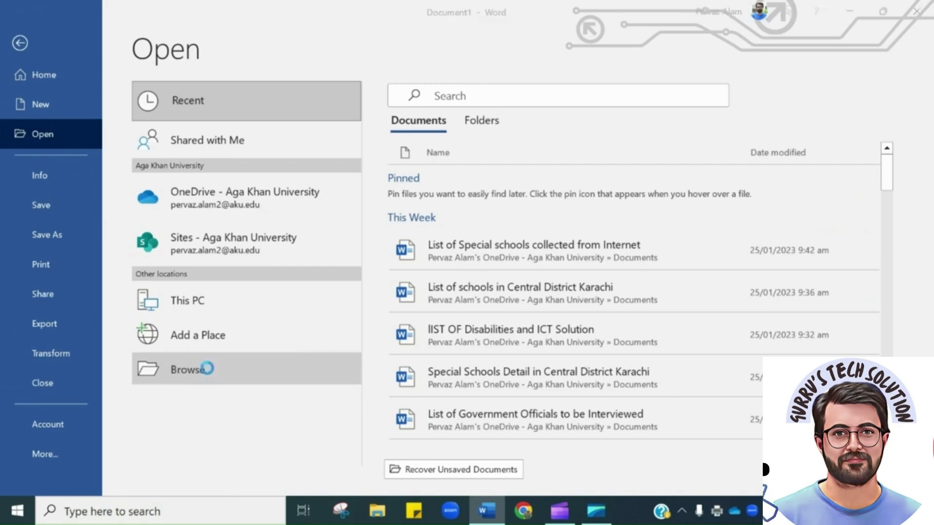
click(189, 370)
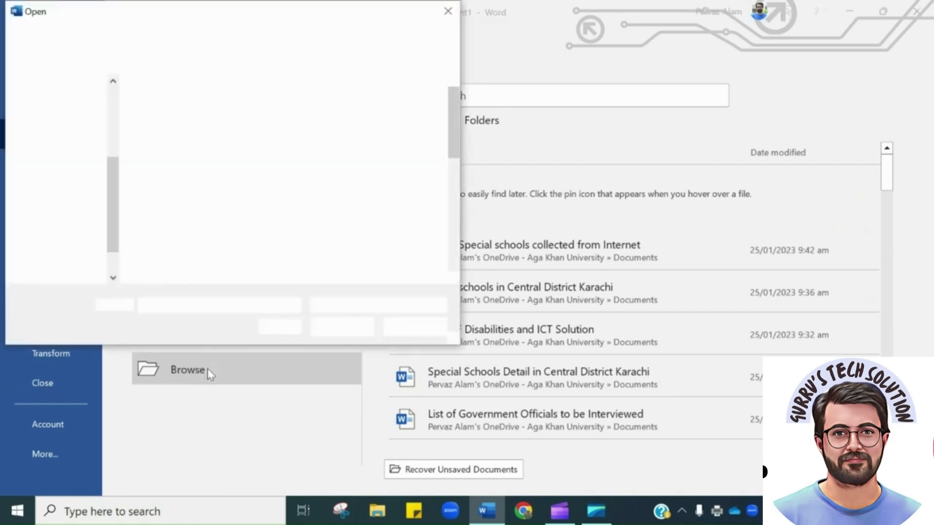
click(187, 370)
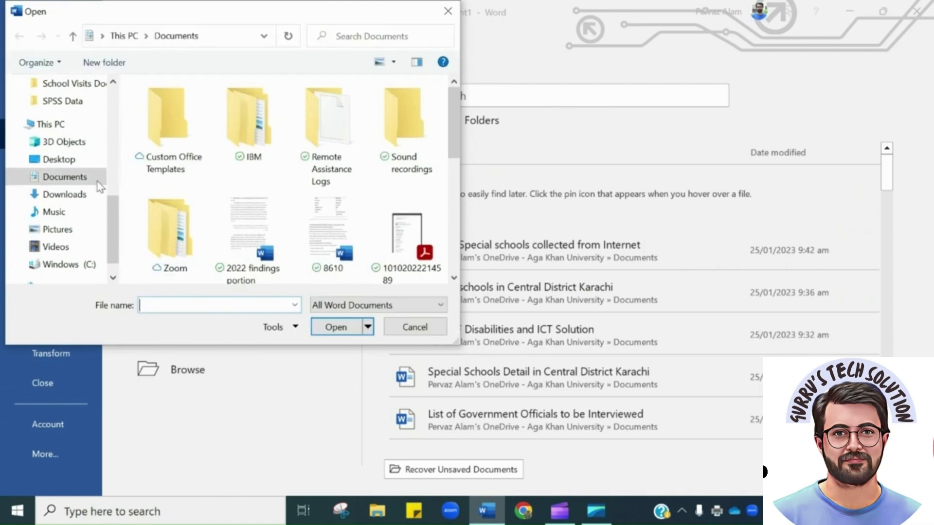
Step: Select the photo to text PDF on the Desktop and open it
click(57, 160)
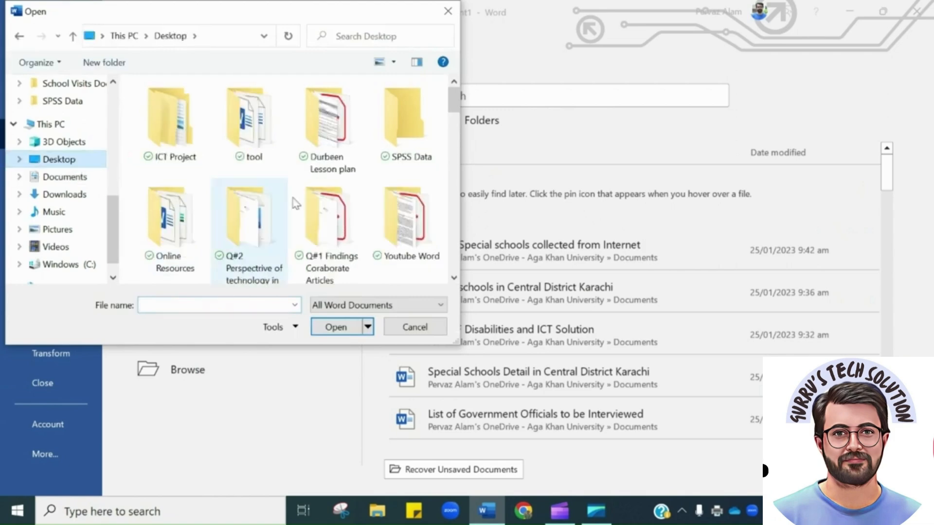
scroll(down, 3)
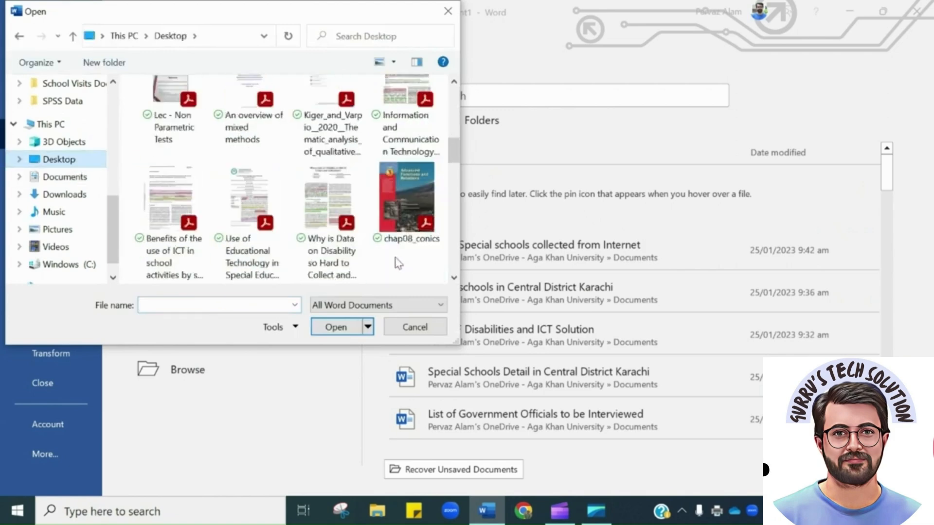
scroll(down, 3)
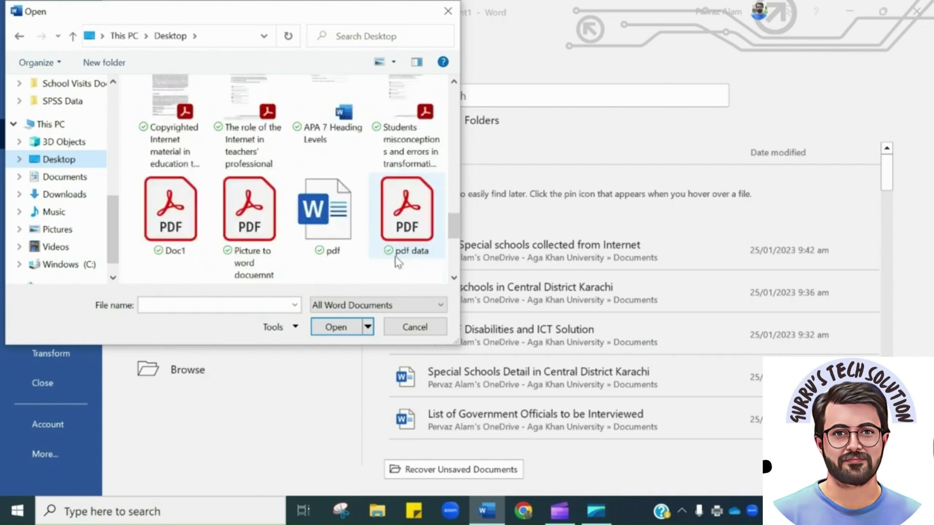
scroll(down, 3)
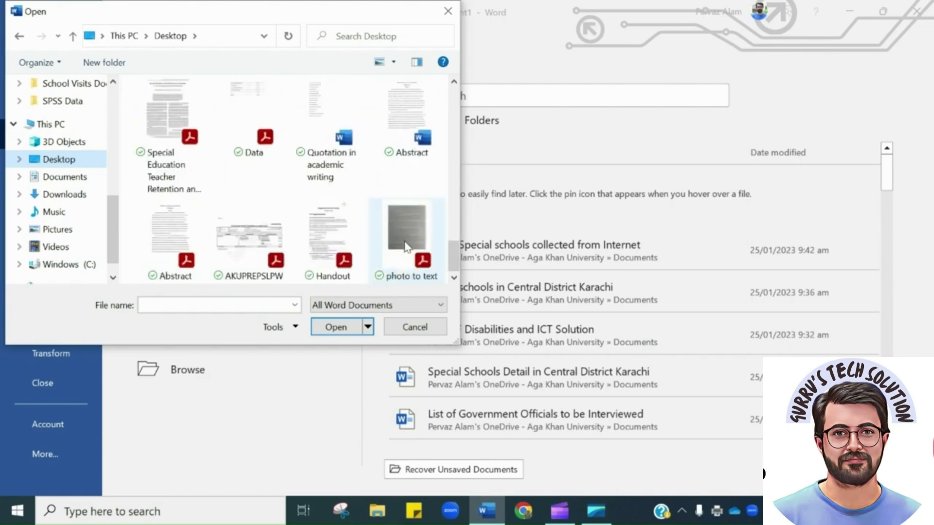
click(407, 239)
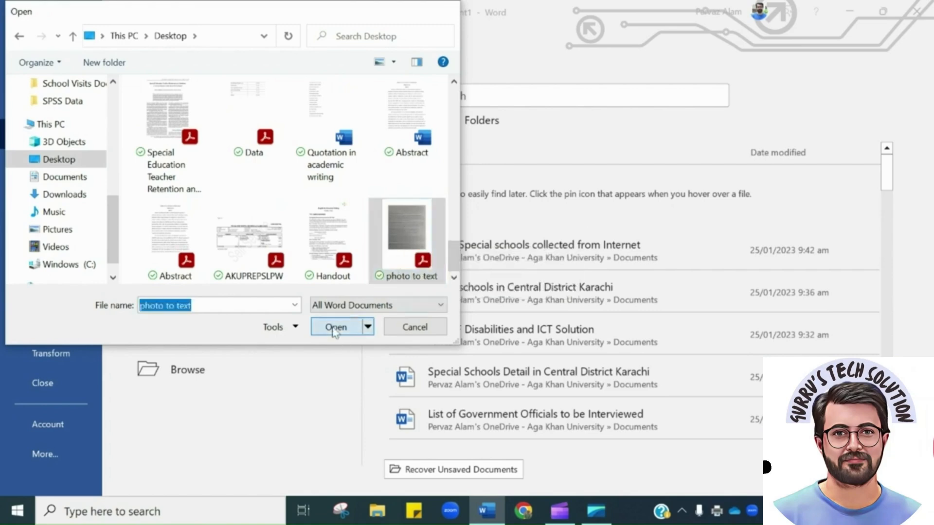
click(335, 327)
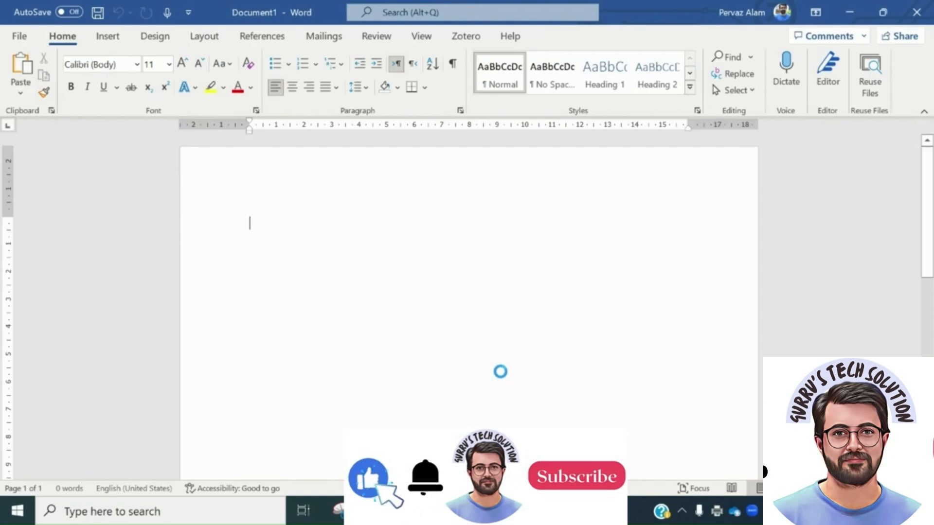
mouse_move(599, 503)
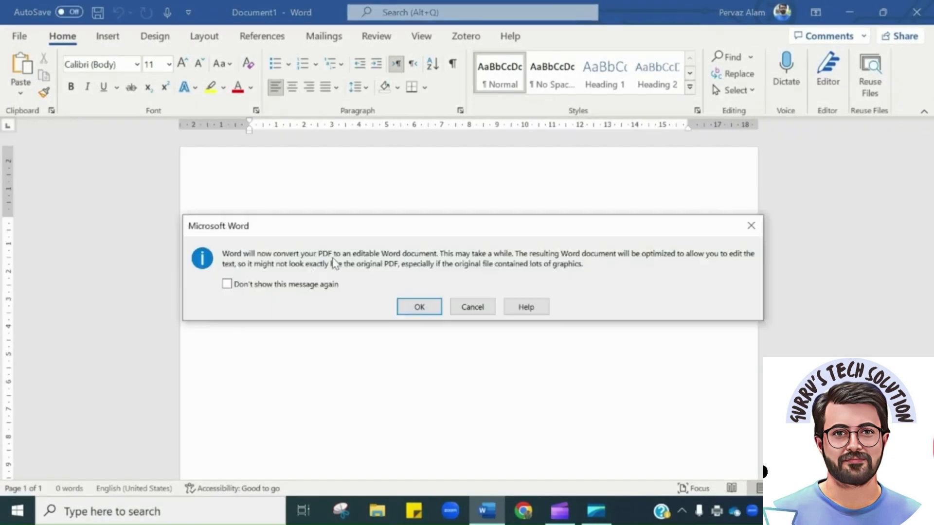
mouse_move(389, 265)
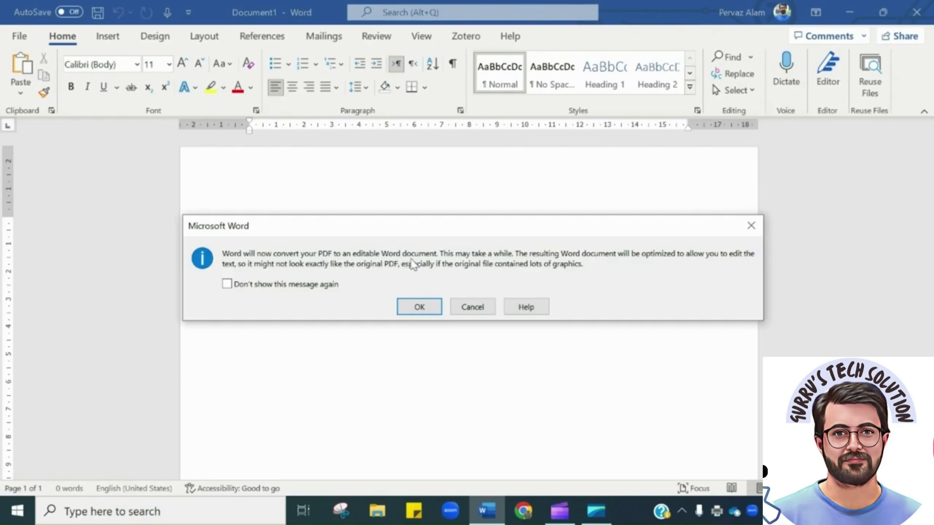
mouse_move(378, 260)
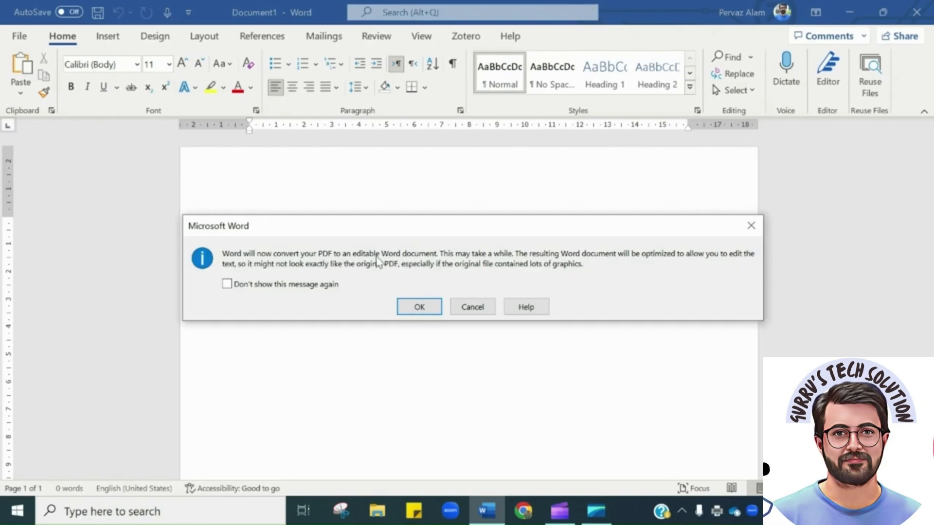
Step: Accept Word's conversion of the PDF into editable text
click(418, 306)
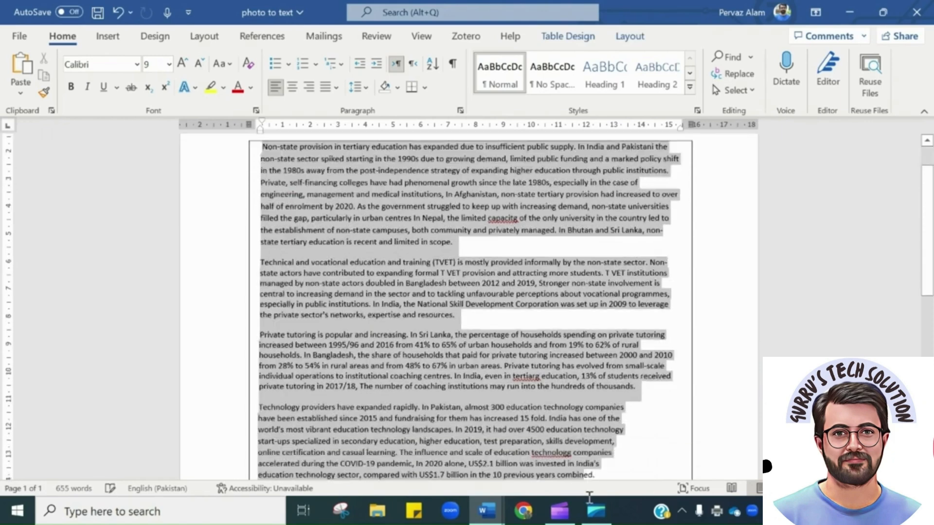
Step: Format the selected text as Times New Roman at size 14
scroll(down, 3)
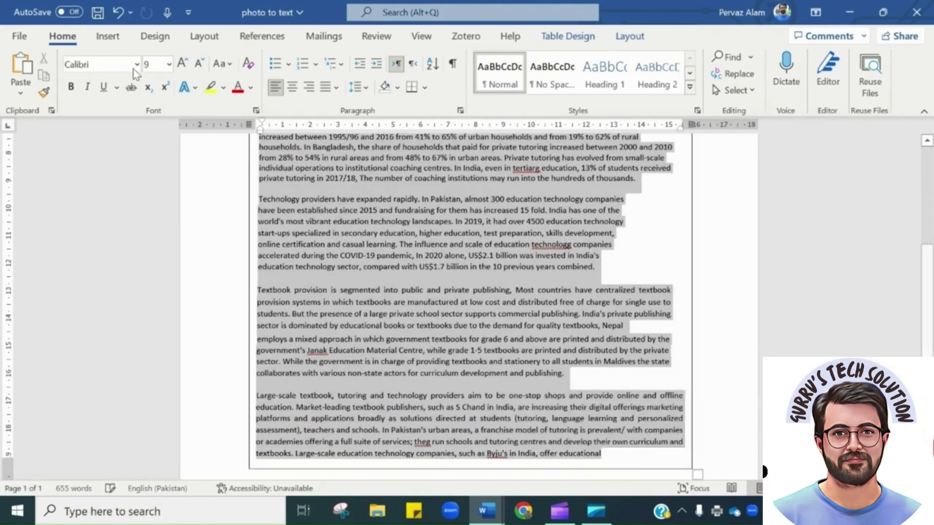
click(93, 64)
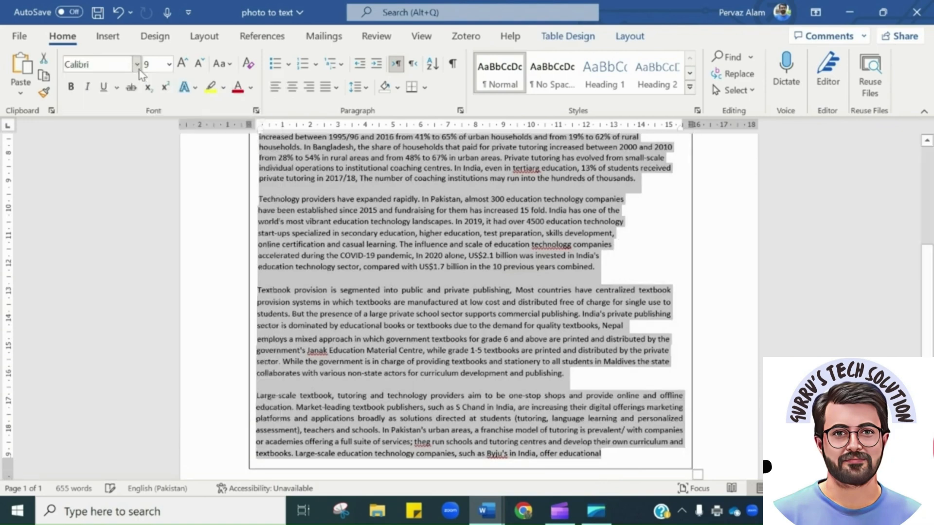
click(138, 65)
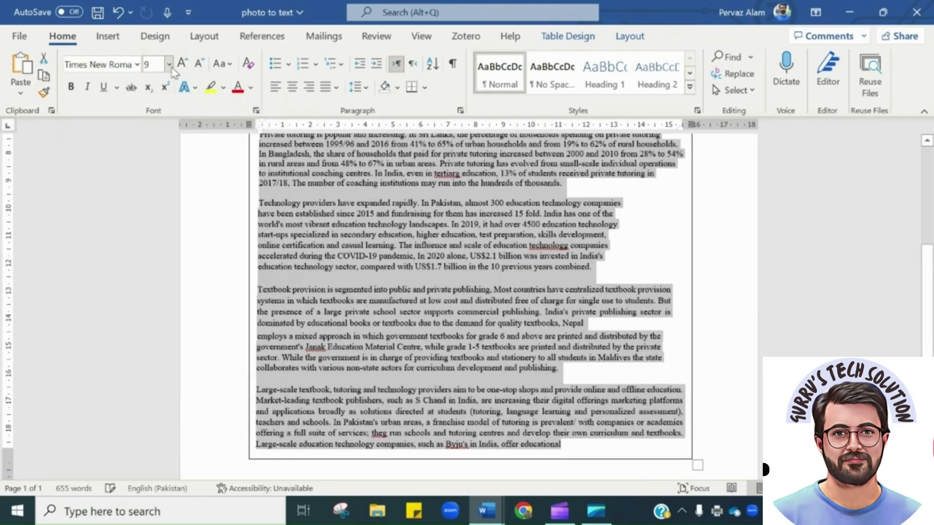
click(169, 64)
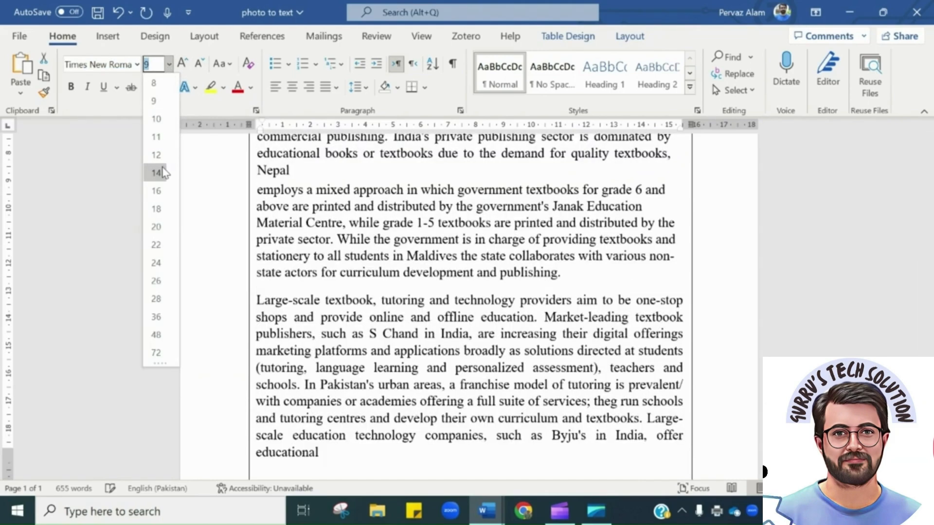
click(156, 173)
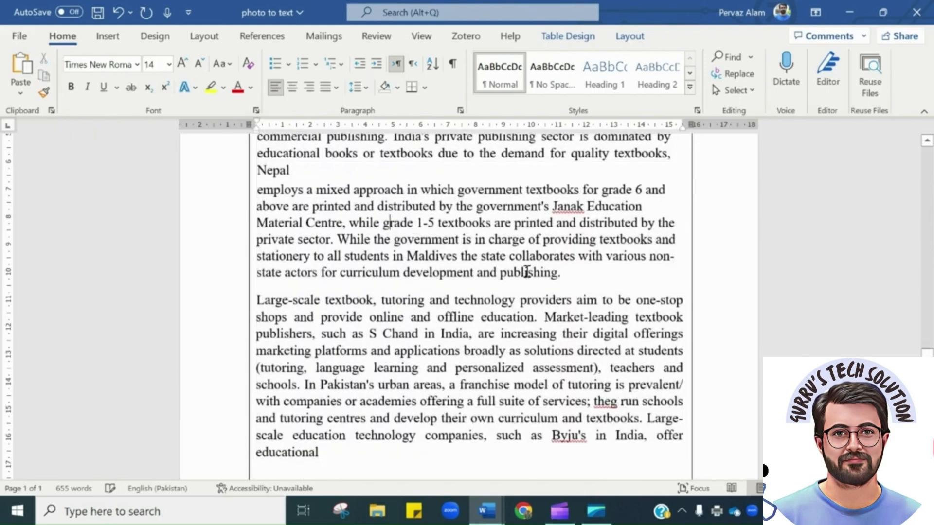
scroll(down, 3)
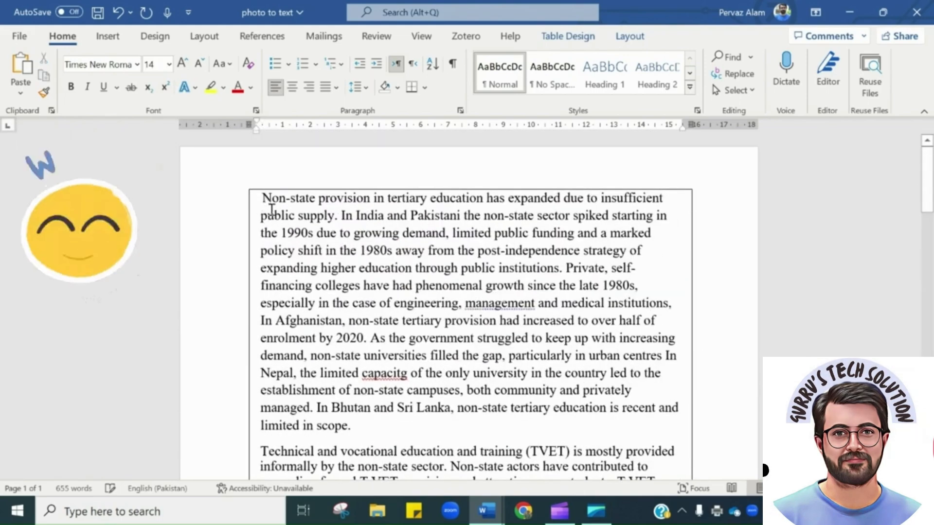
drag(261, 216, 539, 267)
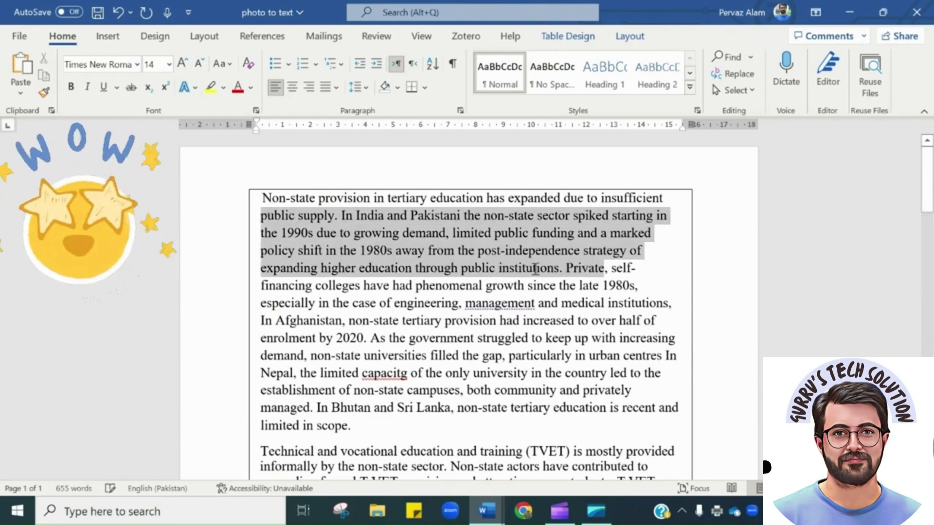
click(554, 216)
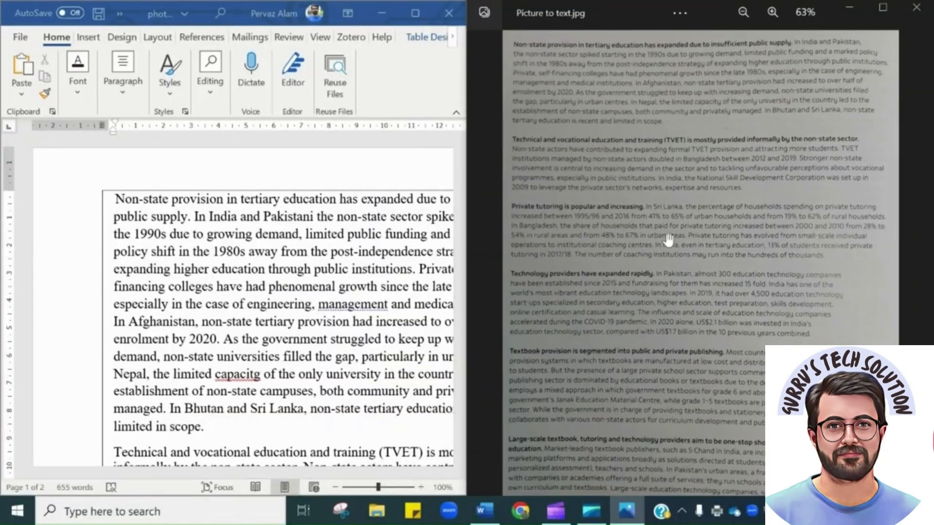
Step: Zoom into the original photo to check it against the Word text, then fit it back
click(773, 12)
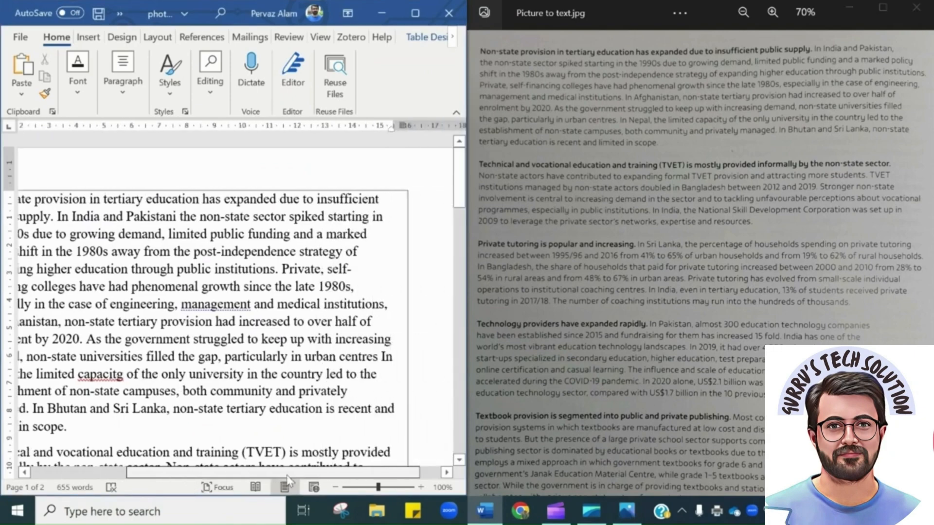
click(773, 12)
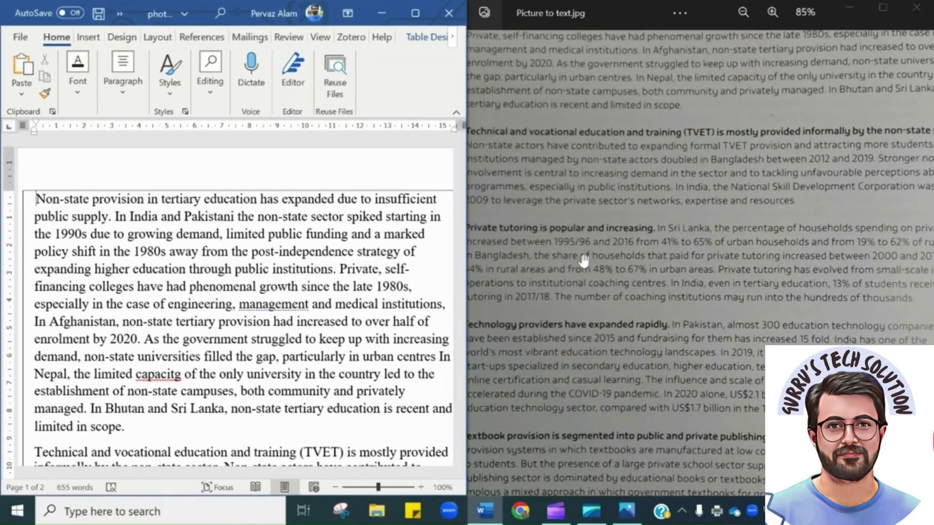
click(746, 13)
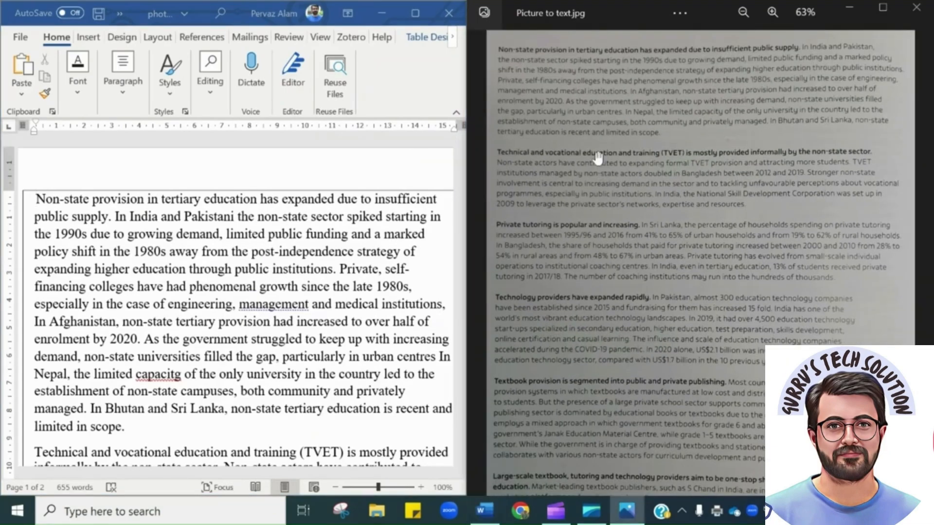